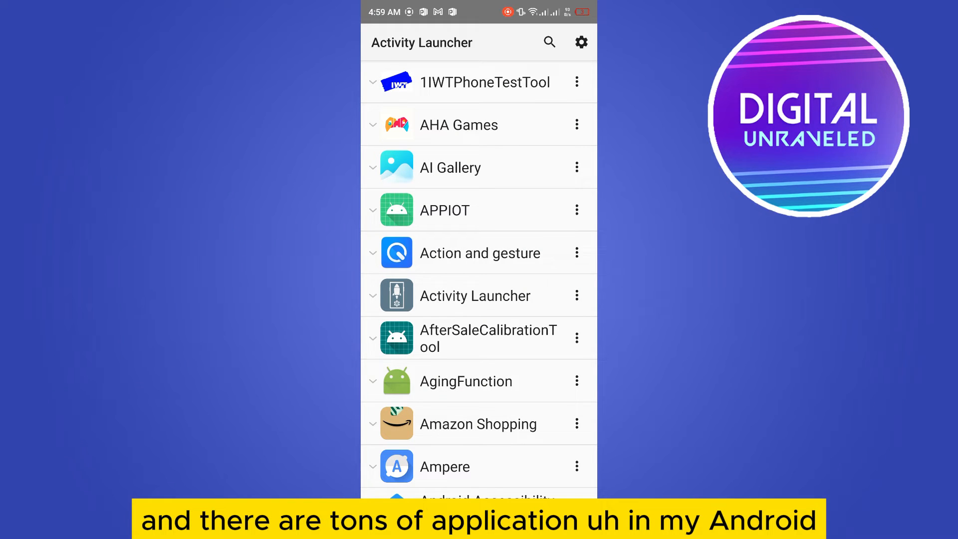
Step: Scroll down through the installed-app list in Activity Launcher
{"action": "scroll", "scroll_direction": "down", "scroll_amount": 3}
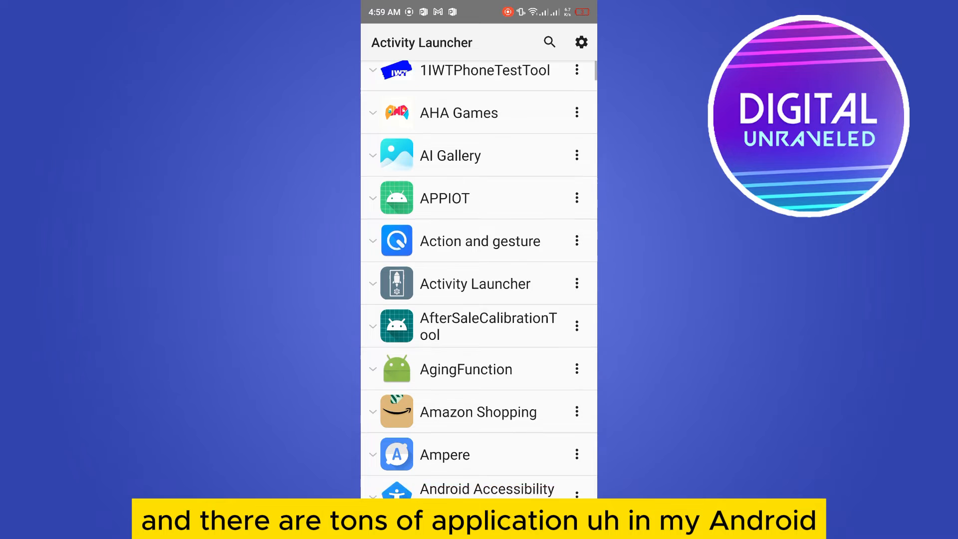
{"action": "scroll", "scroll_direction": "down", "scroll_amount": 3}
{"action": "type", "text": "s"}
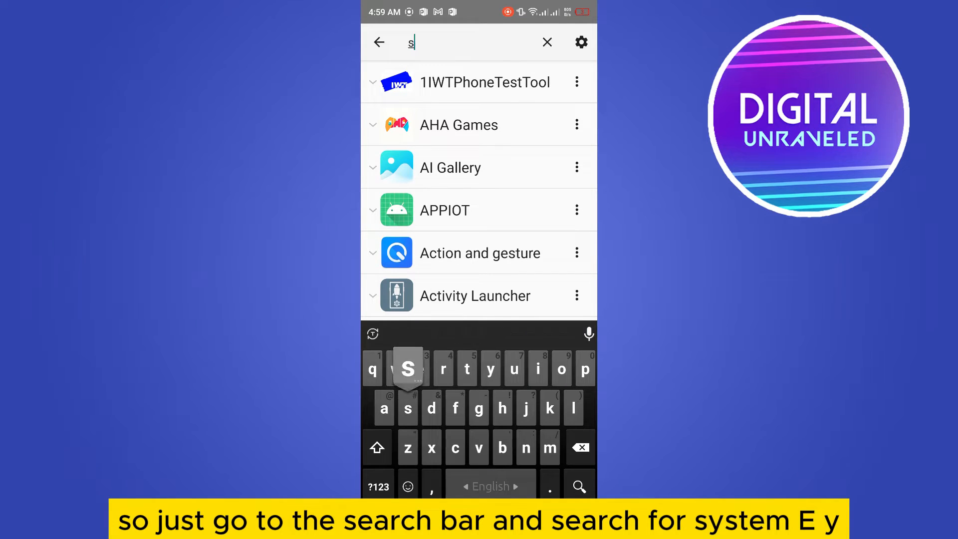
Step: Search "system ui" and launch the System UI demo mode activity, reaching System UI Tuner
{"action": "type", "text": "ystem"}
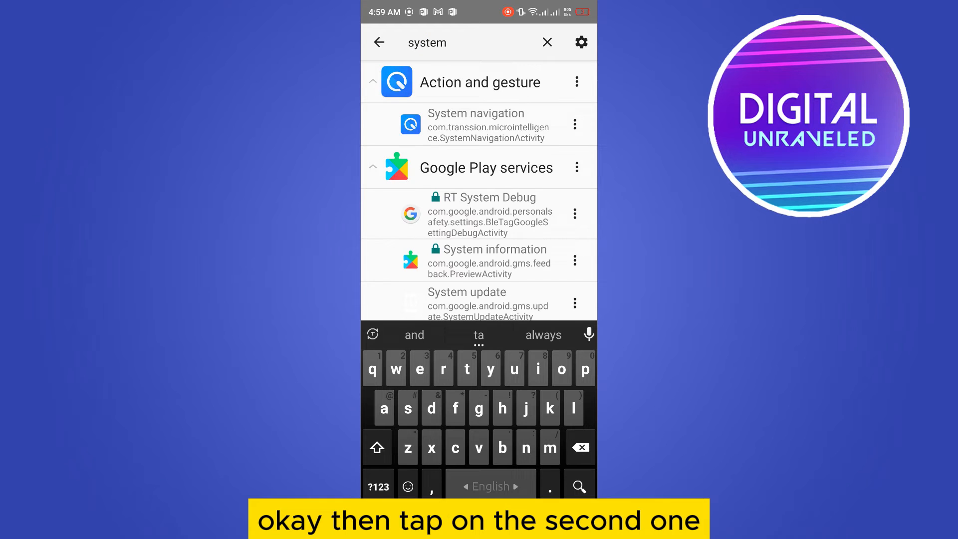
{"action": "type", "text": "ui"}
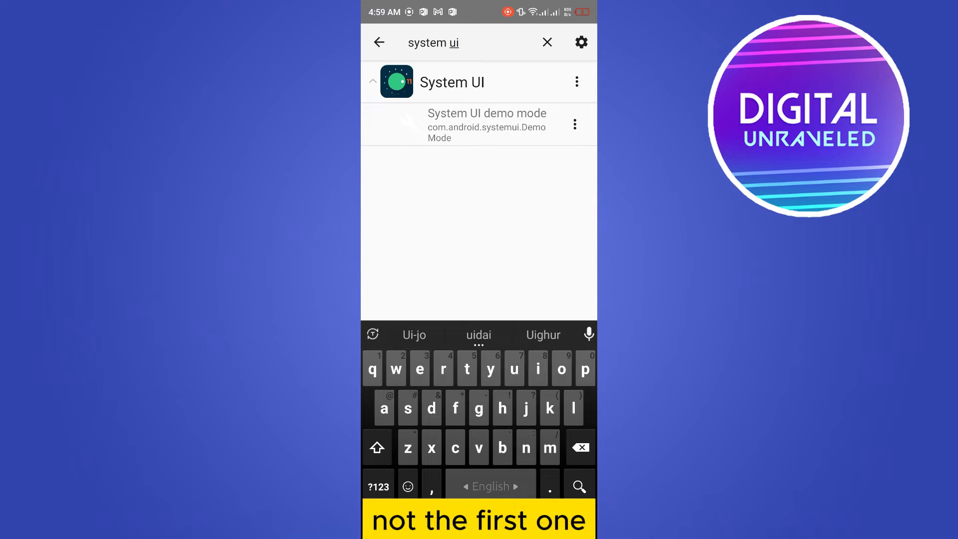
{"action": "left_click", "coordinate": [478, 125]}
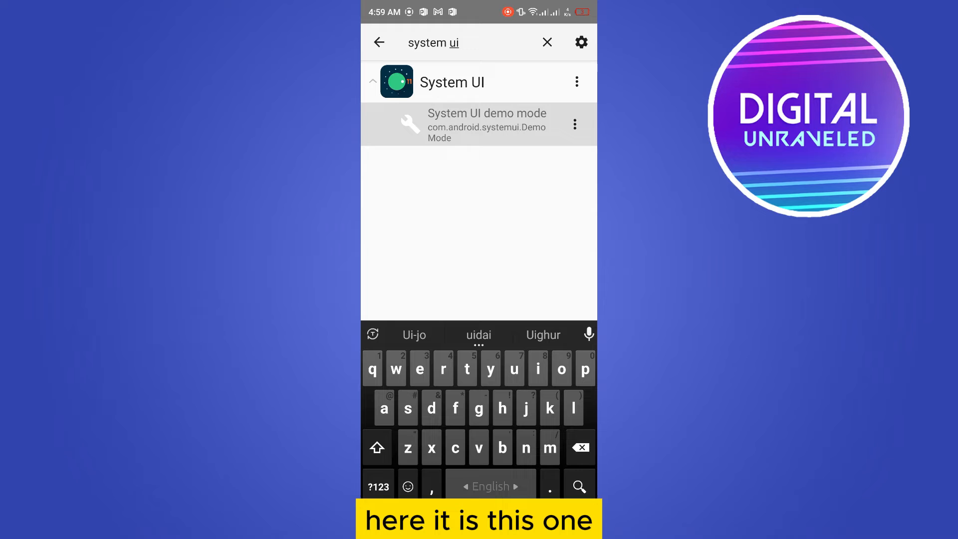
{"action": "left_click", "coordinate": [575, 123]}
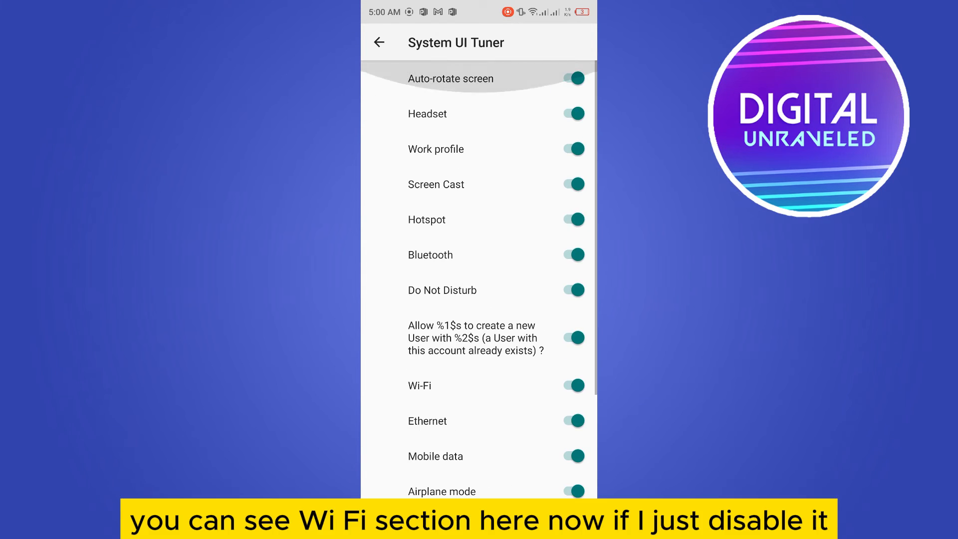
Step: Enter the Status bar settings and bring the Wi-Fi toggle into view
{"action": "scroll", "scroll_direction": "down", "scroll_amount": 3}
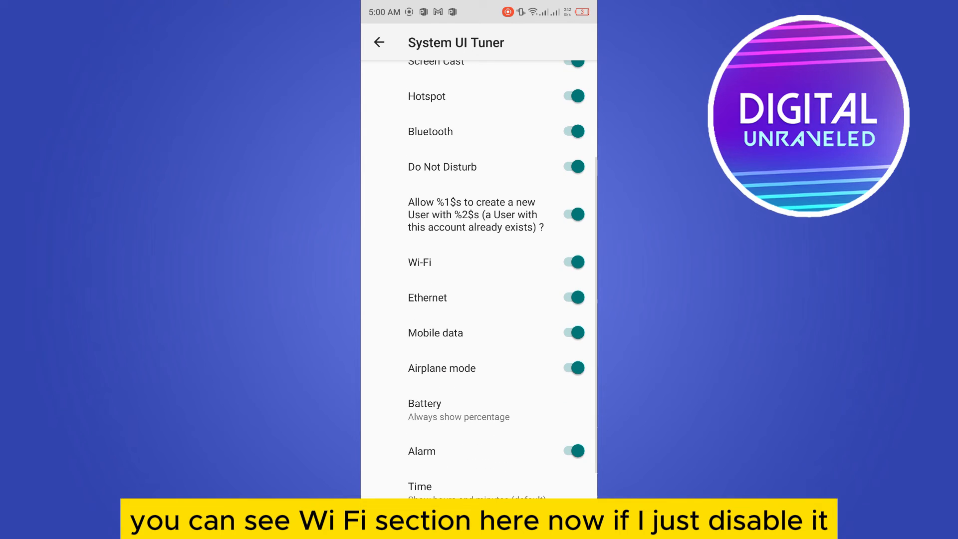
{"action": "left_click", "coordinate": [571, 262]}
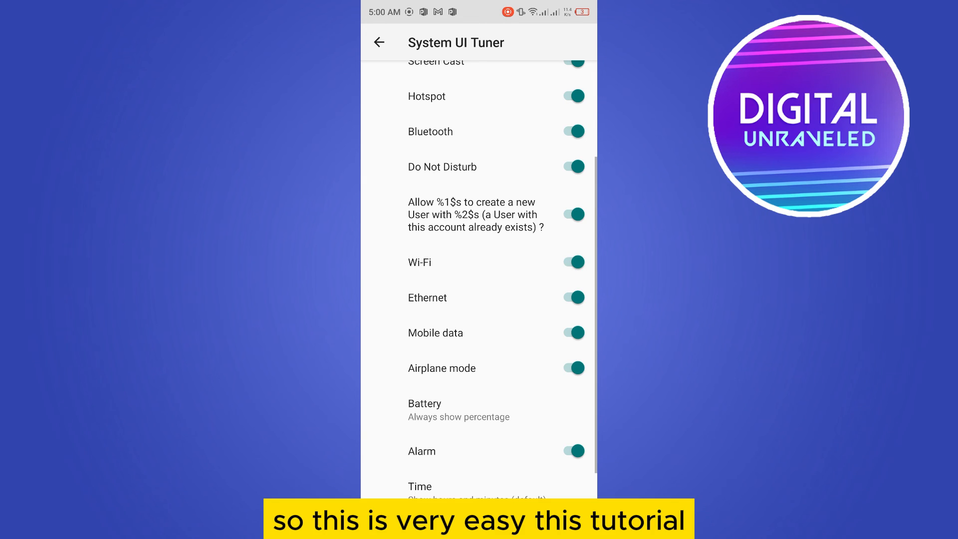
Step: Switch the Wi-Fi status bar icon off, back on, then off again, leaving it hidden
{"action": "left_click", "coordinate": [571, 262]}
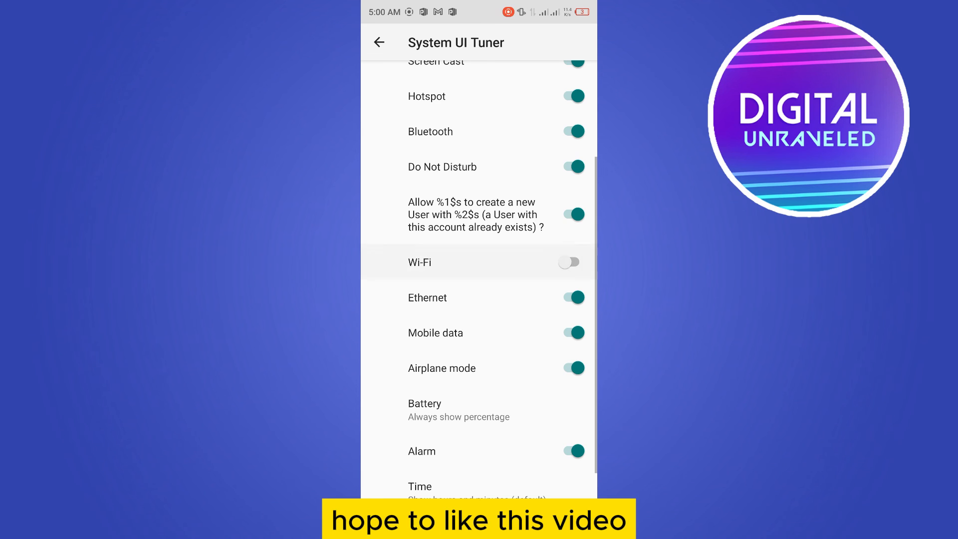
{"action": "left_click", "coordinate": [571, 262]}
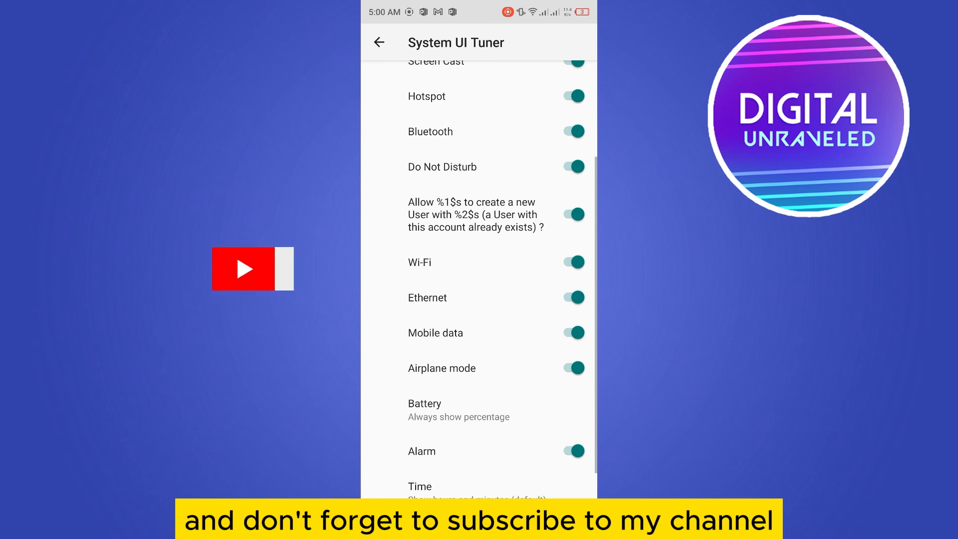
{"action": "left_click", "coordinate": [571, 262]}
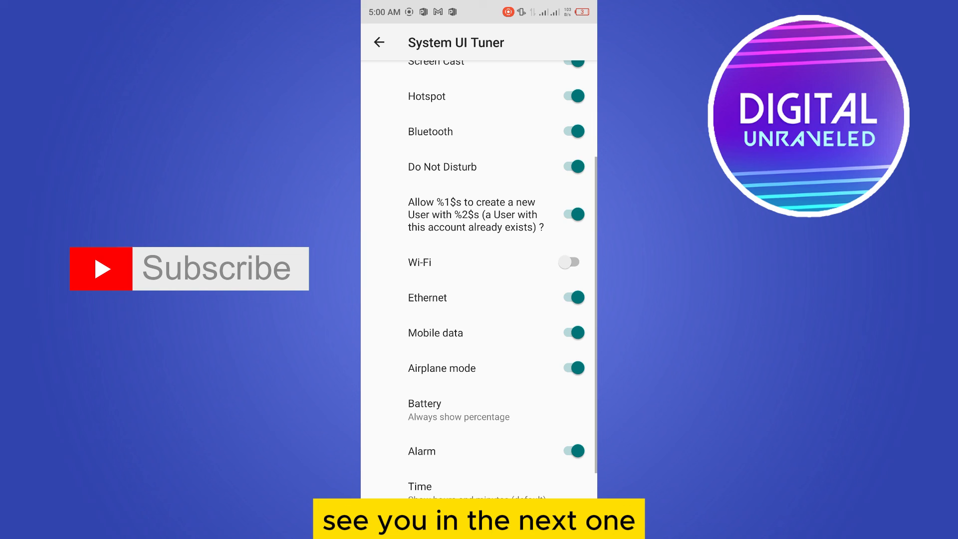